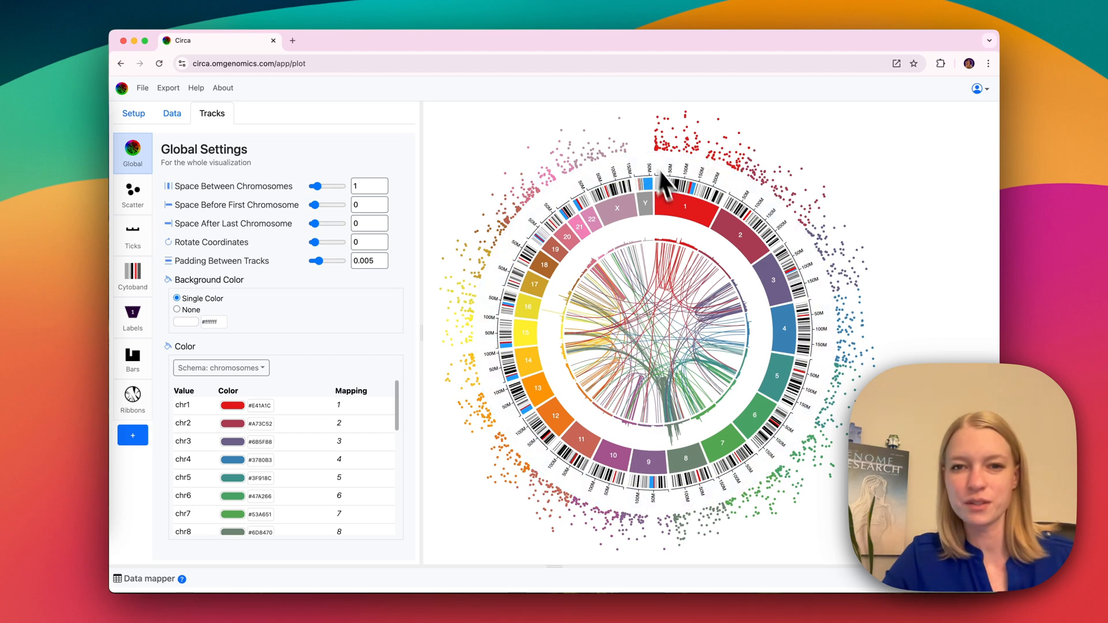
pyautogui.moveTo(328, 145)
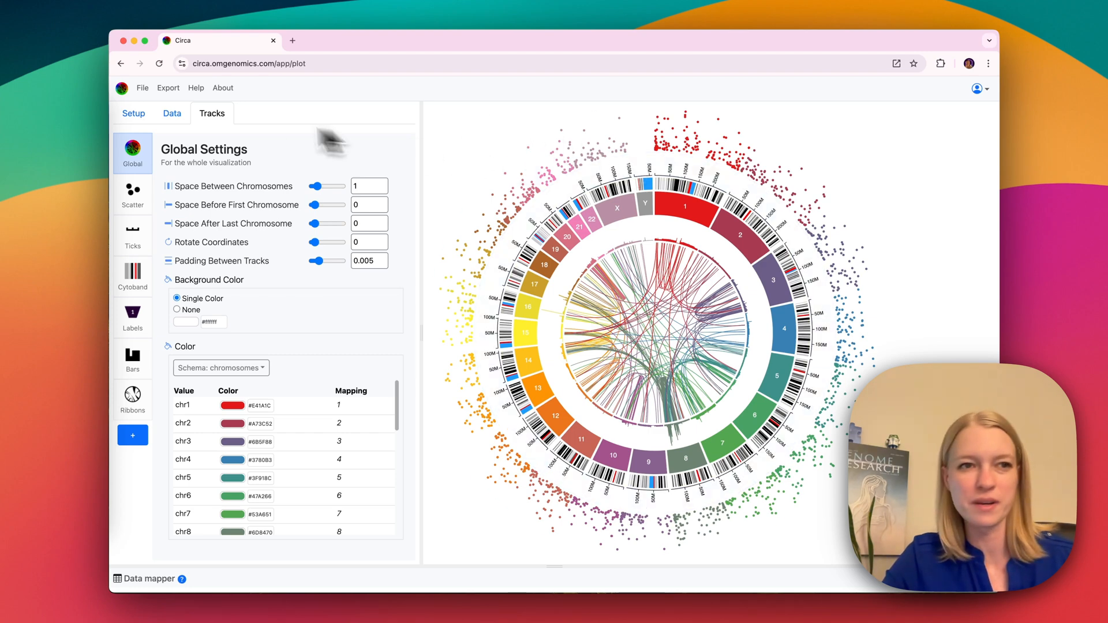
# Step: Load the Human GRCh37/hg19 genome preset and advance to the Data tab
pyautogui.click(133, 113)
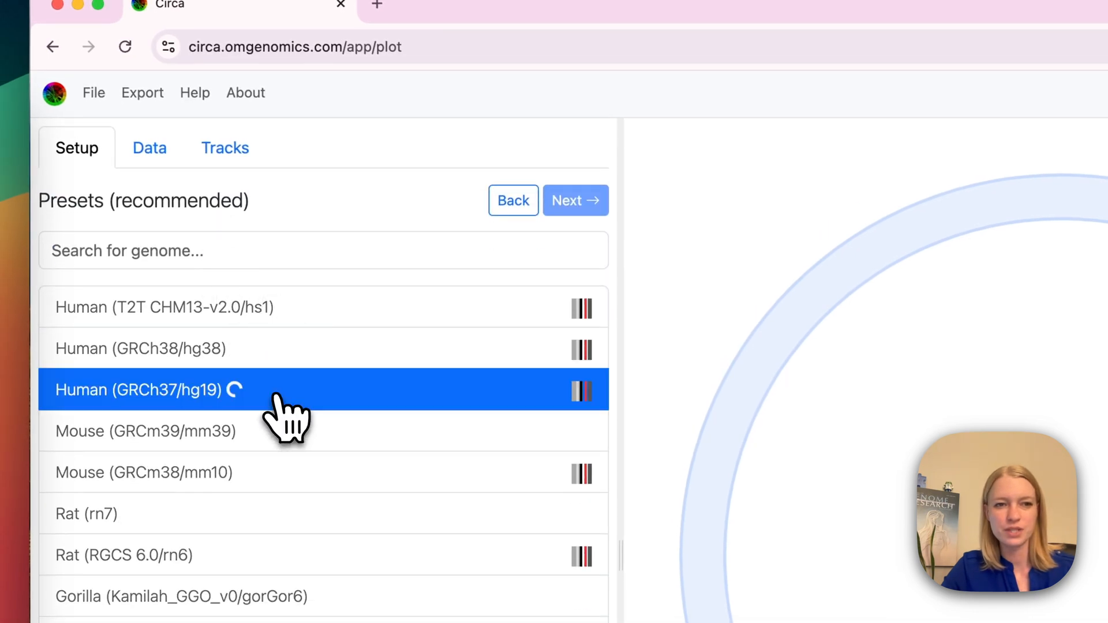
pyautogui.click(575, 201)
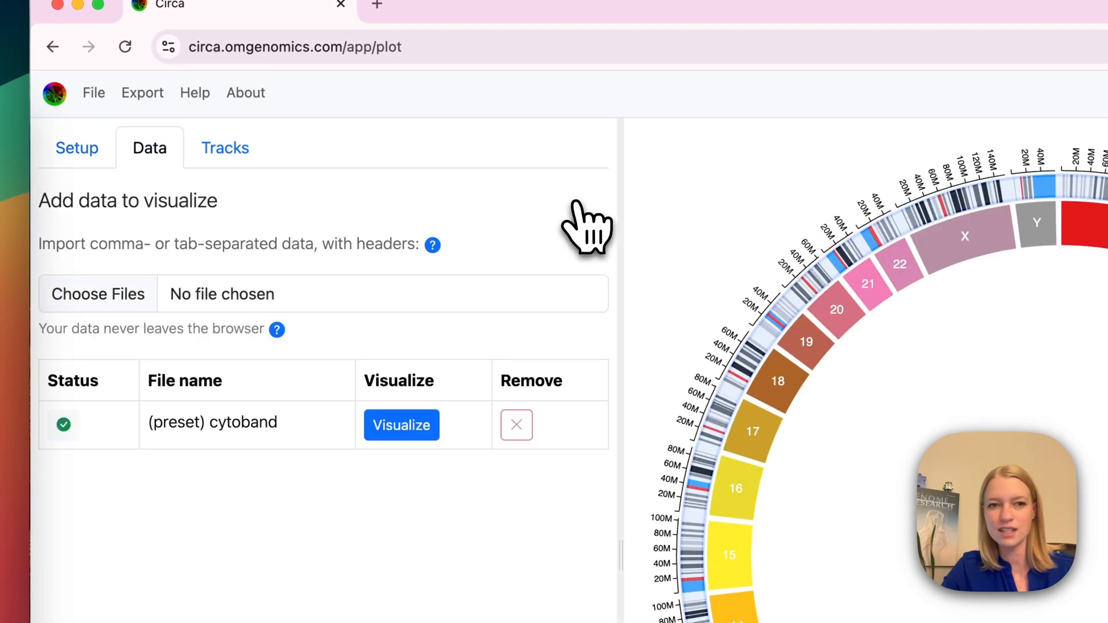
# Step: Import SKBR3_segmented_coverage.csv, SKBR3_variants.csv and SKBR3_Assemblytics_variants.bed
pyautogui.click(97, 294)
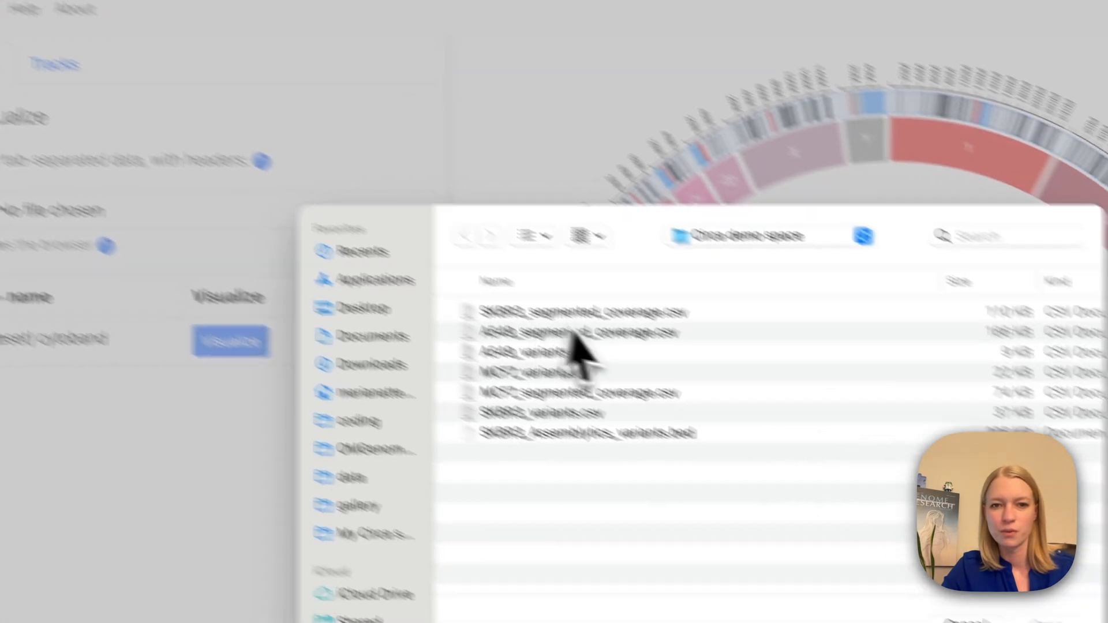
pyautogui.click(475, 256)
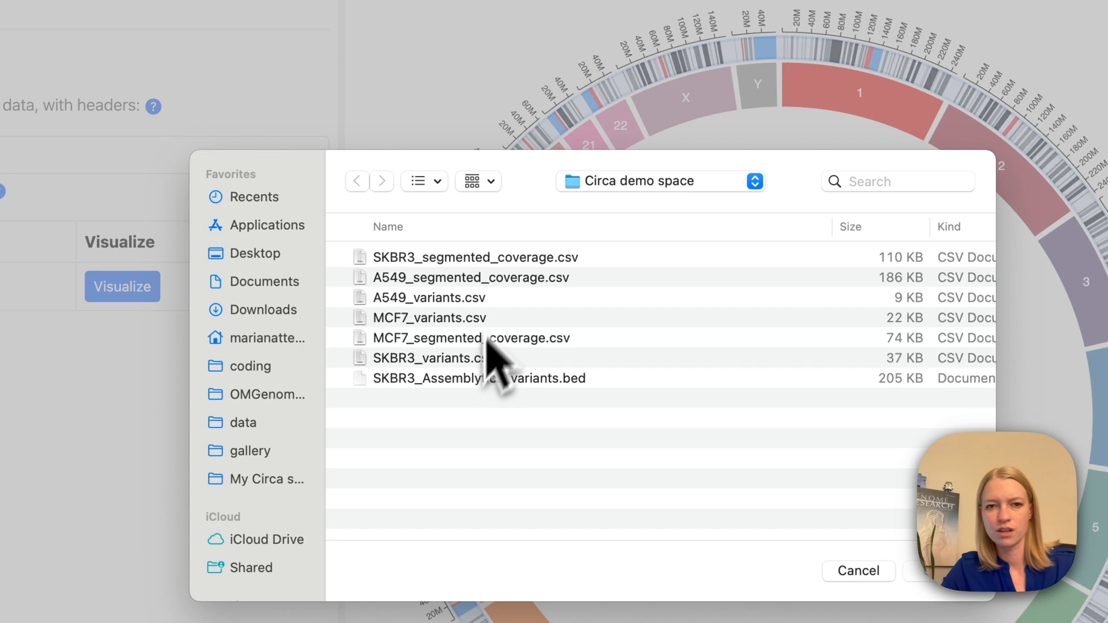
pyautogui.click(427, 358)
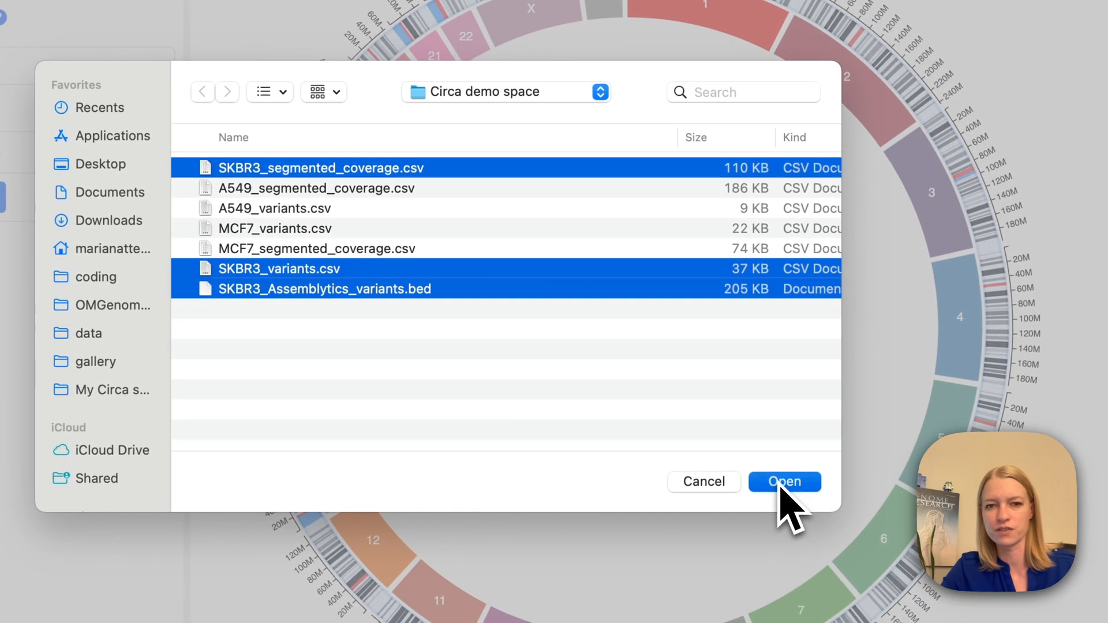
pyautogui.click(783, 481)
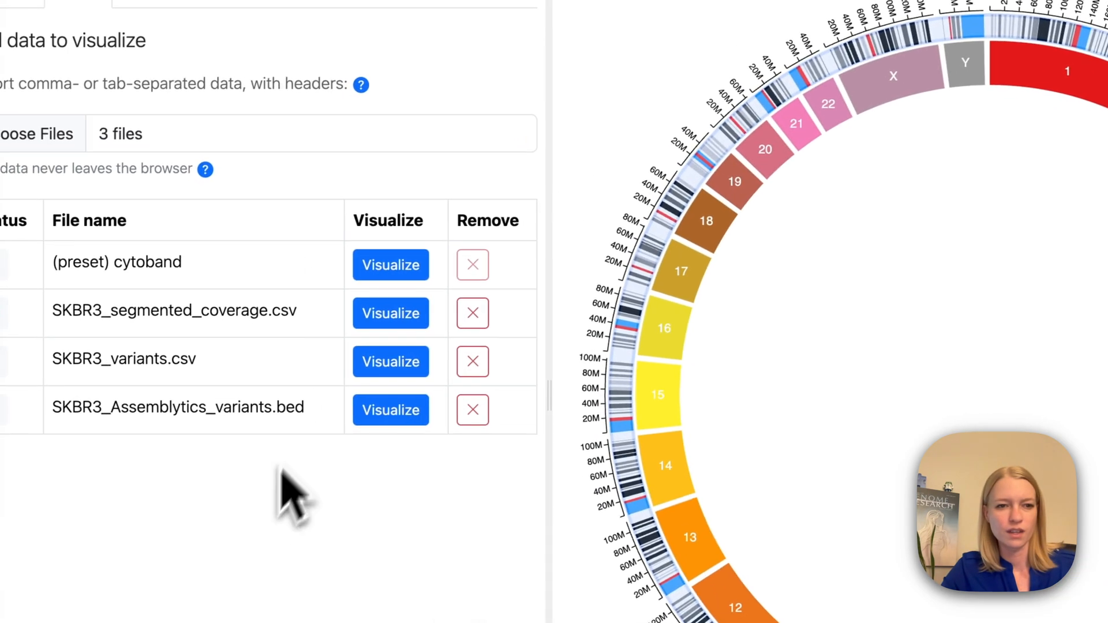
# Step: Visualize SKBR3_segmented_coverage.csv as a Bars track
pyautogui.click(390, 312)
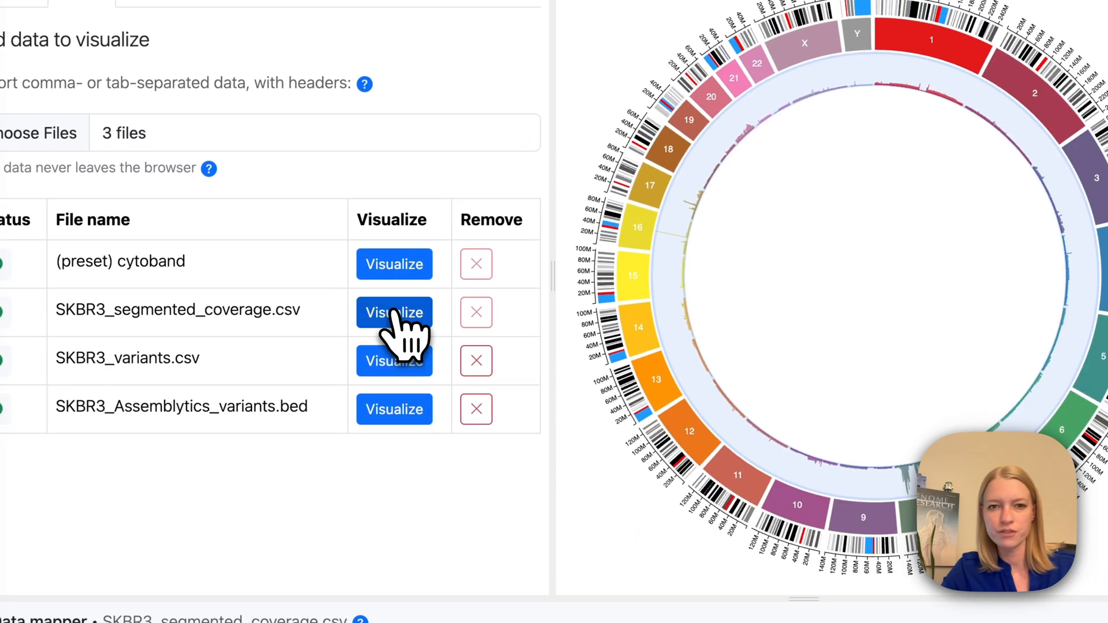
pyautogui.click(393, 313)
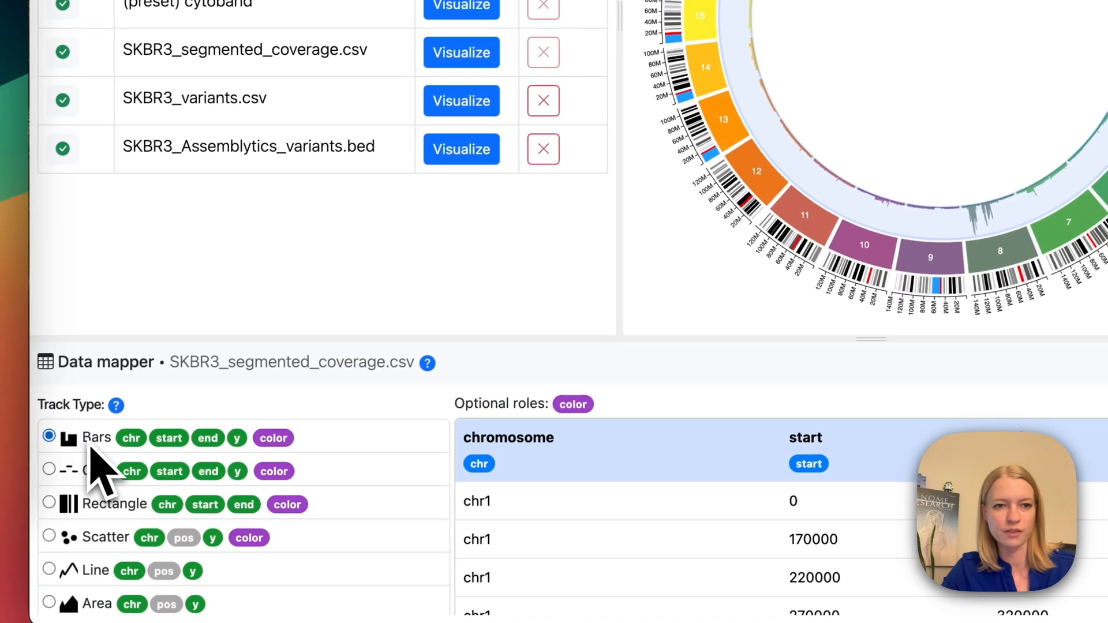
pyautogui.scroll(-3)
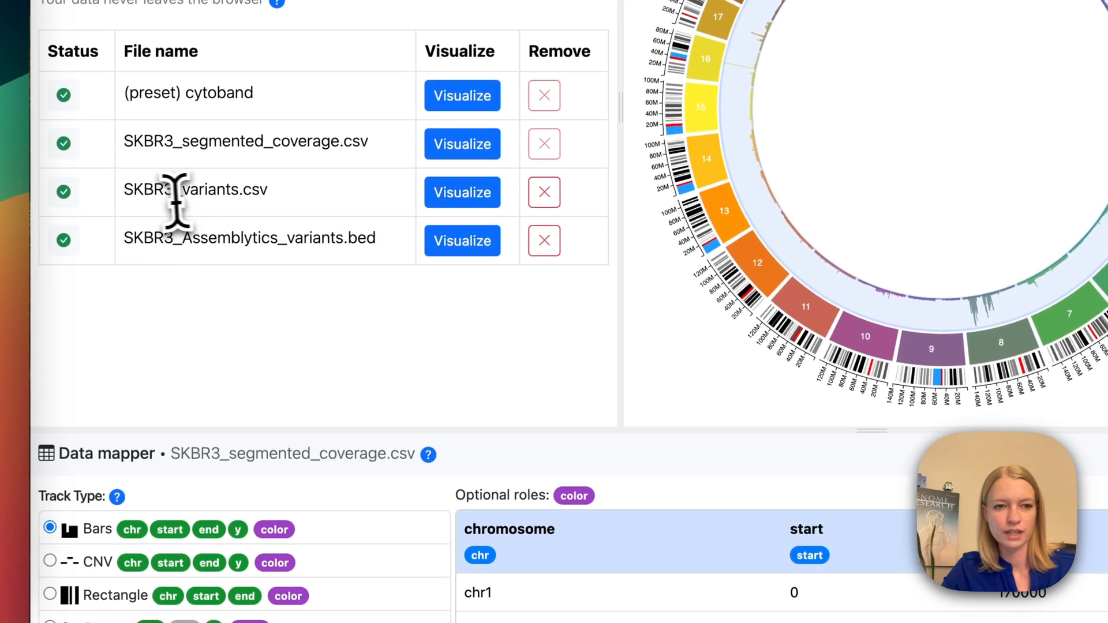
# Step: Visualize SKBR3_variants.csv as Ribbons and SKBR3_Assemblytics_variants.bed as a scatter track
pyautogui.click(462, 192)
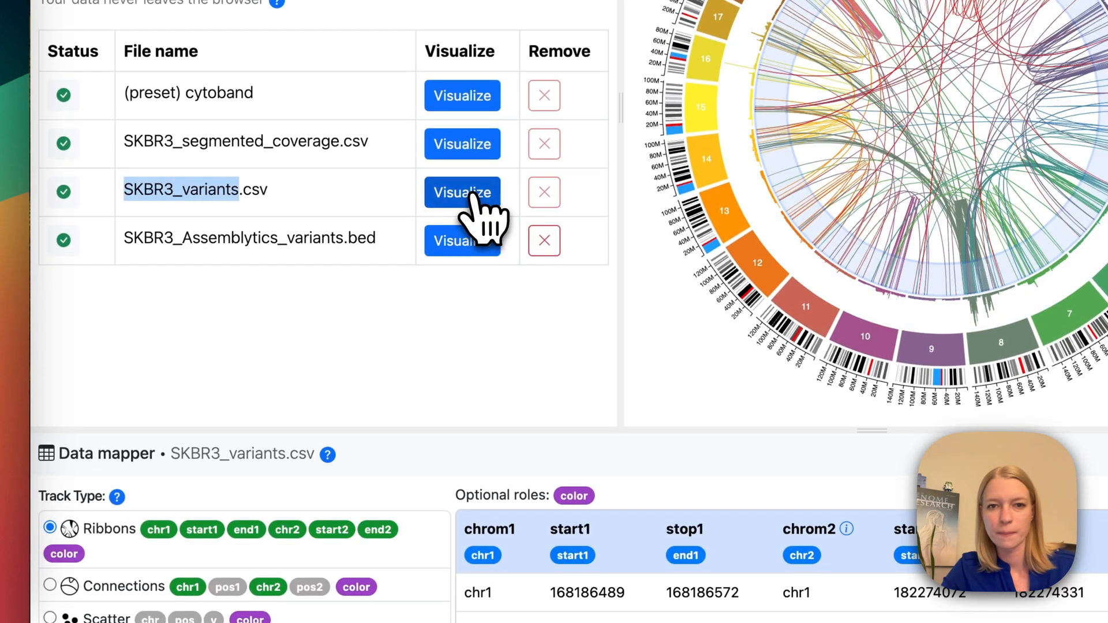
pyautogui.click(463, 192)
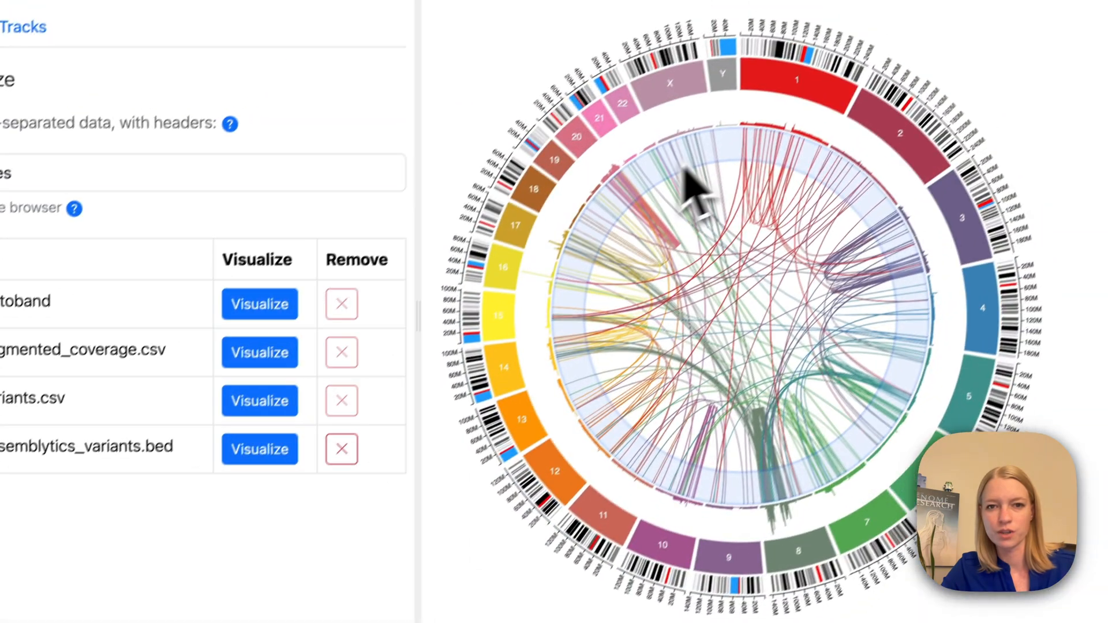
pyautogui.click(260, 400)
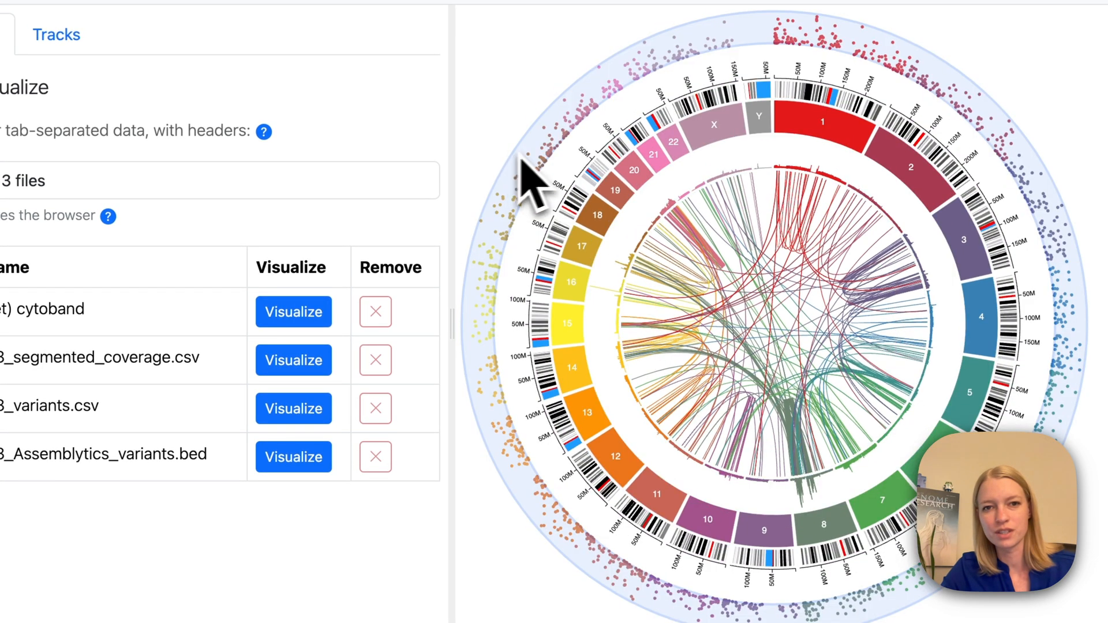
# Step: Set the Scatter track's Track Height slider to 0.1
pyautogui.scroll(-3)
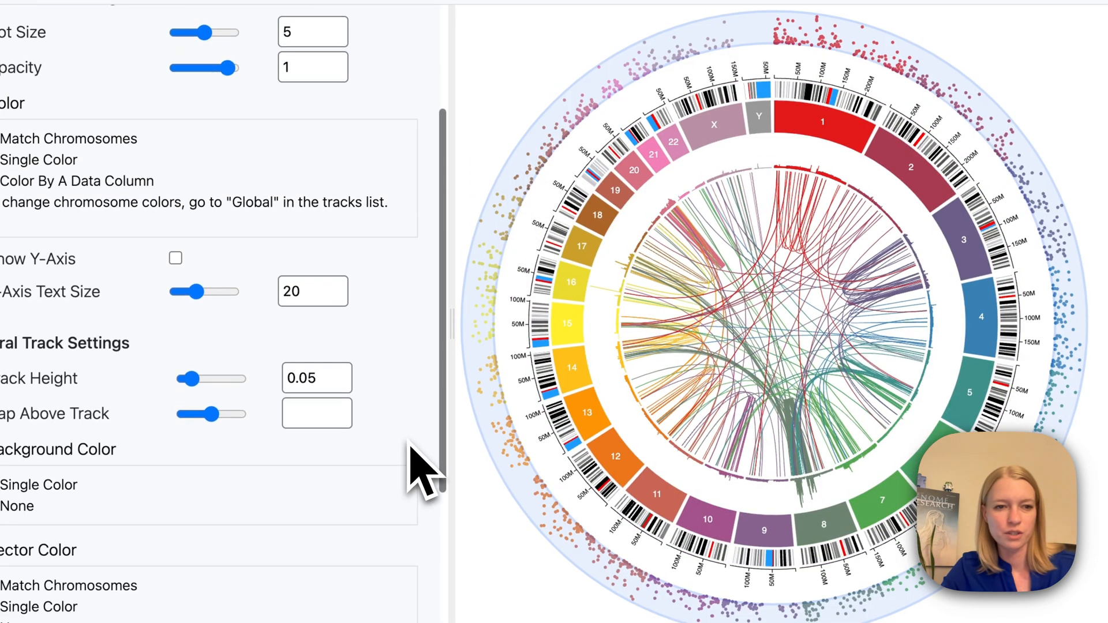
pyautogui.scroll(-3)
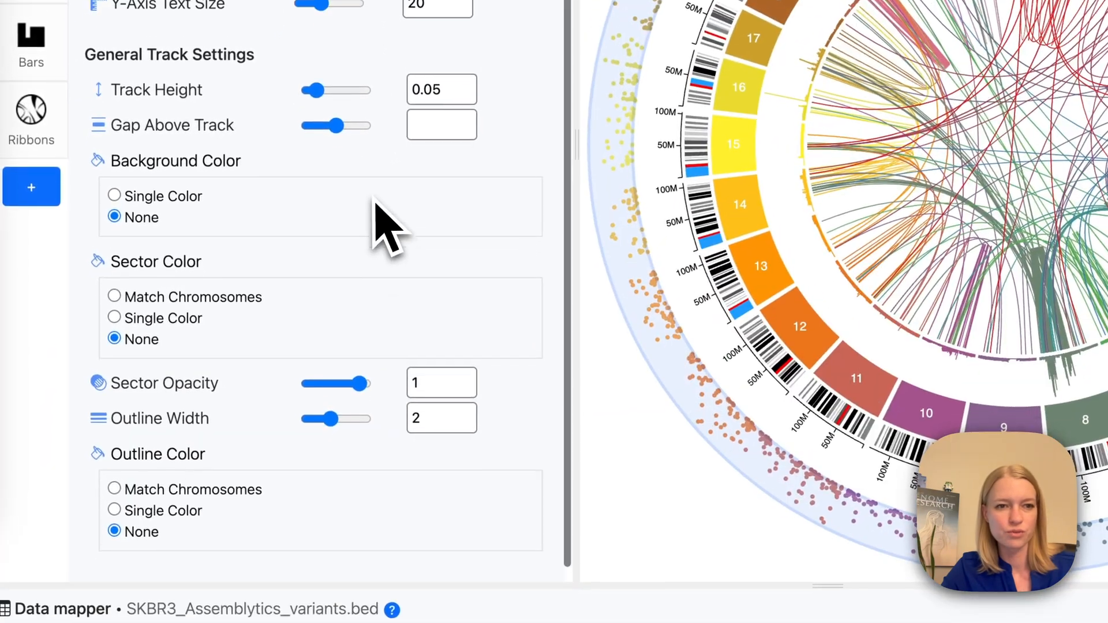
pyautogui.moveTo(314, 90); pyautogui.dragTo(382, 305)
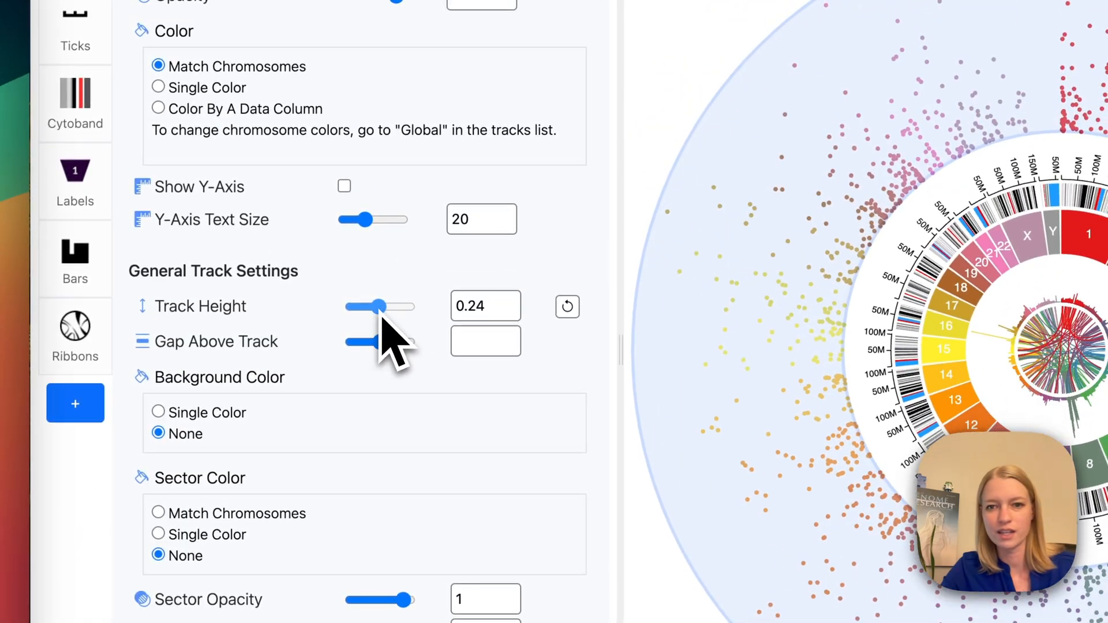
pyautogui.moveTo(383, 306); pyautogui.dragTo(283, 310)
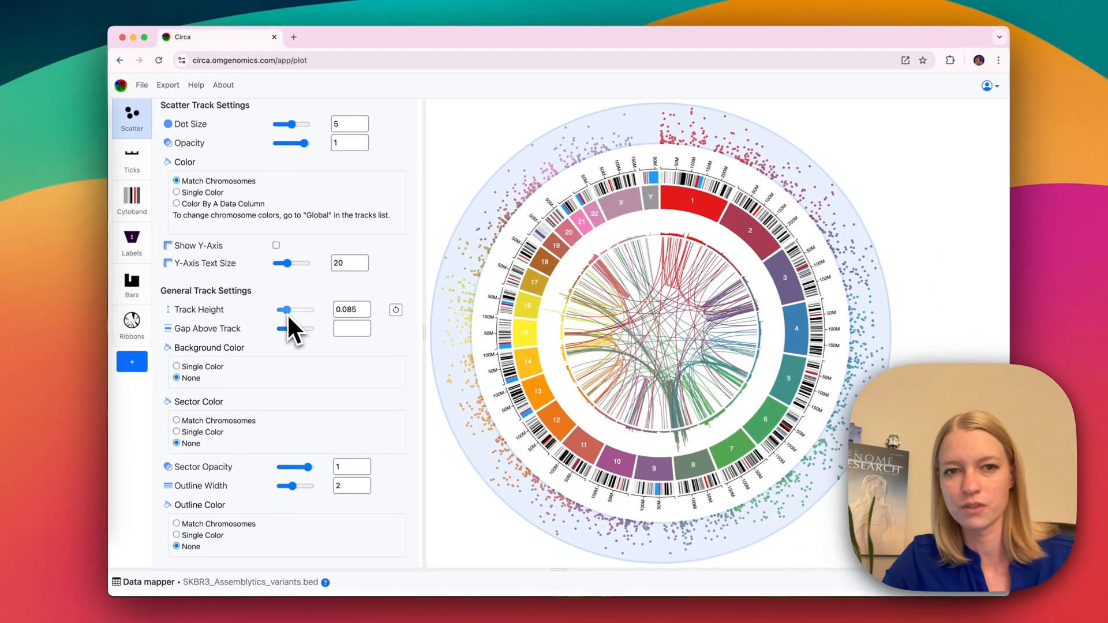
pyautogui.moveTo(283, 309); pyautogui.dragTo(289, 309)
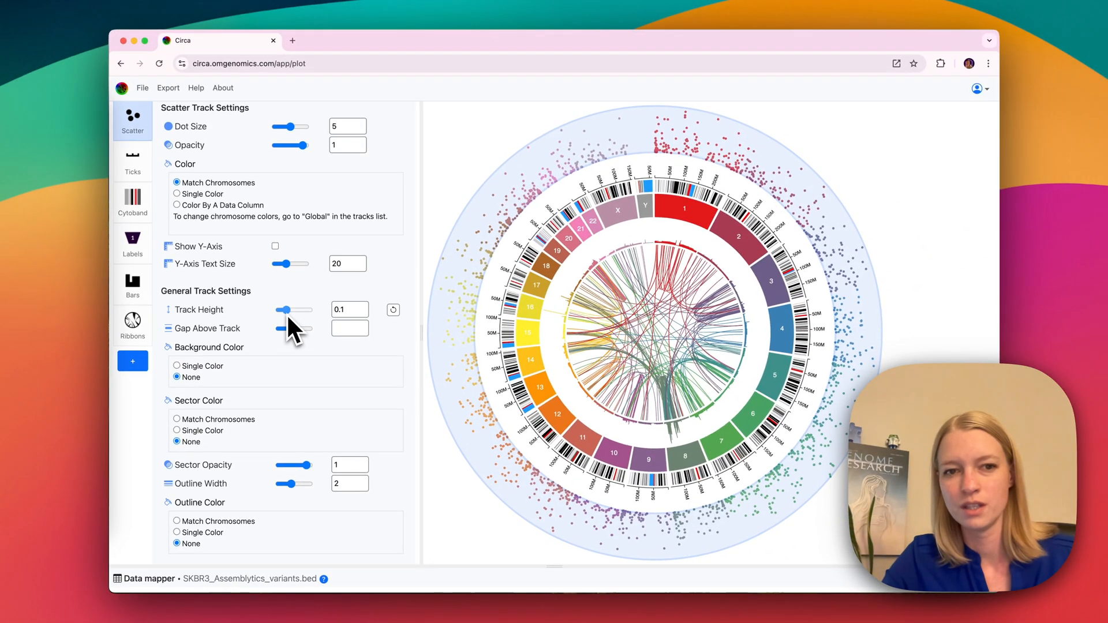